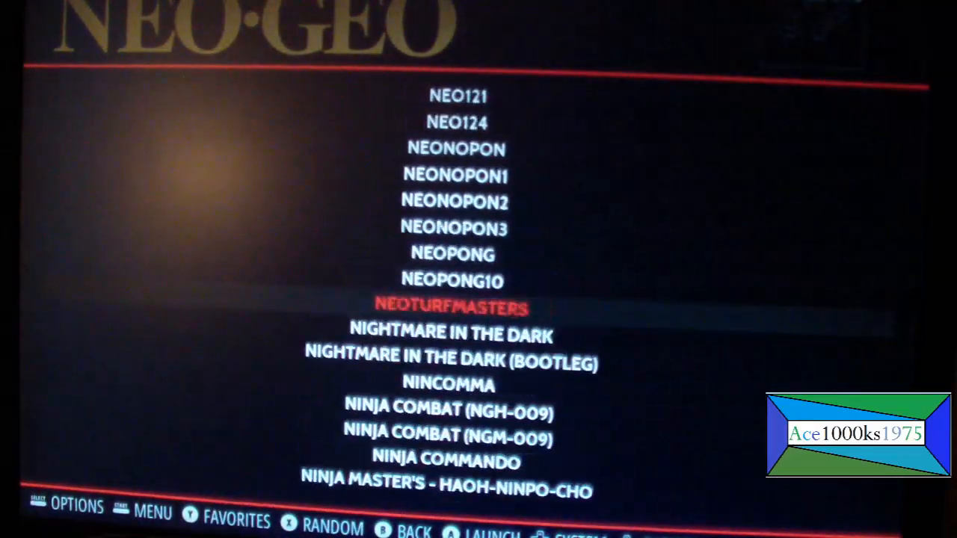
Scroll the Neo-Geo playlist to Metal Slug X - Super Vehicle-001 and launch it
scroll("up", 3)
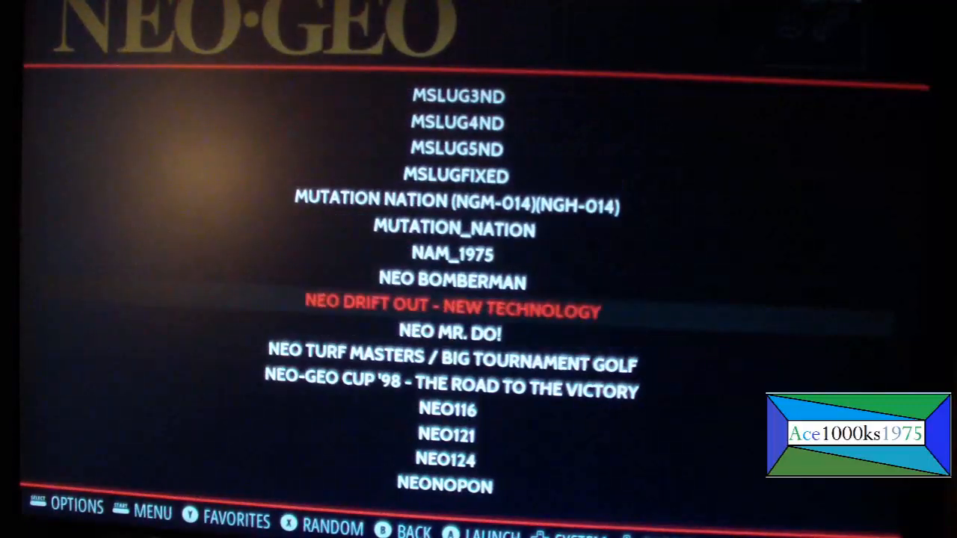
scroll("up", 3)
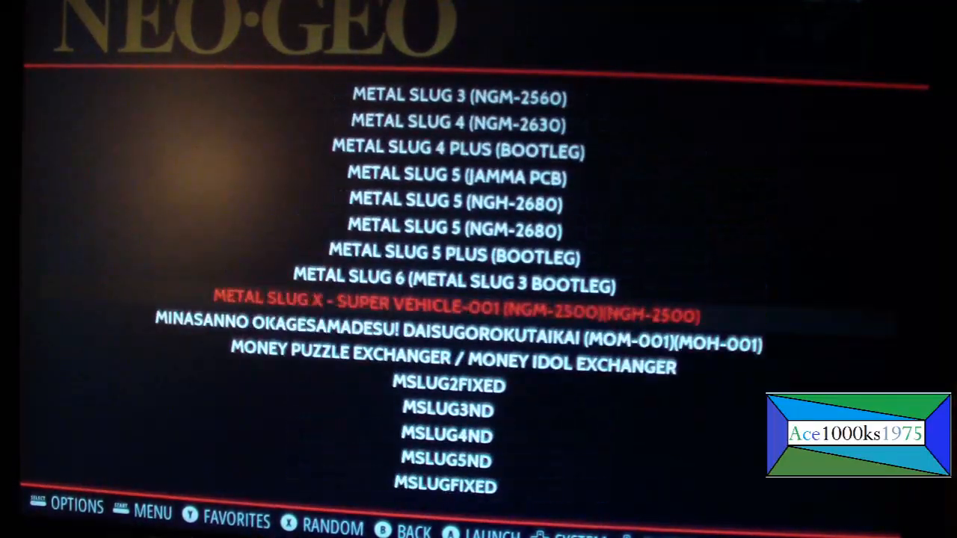
scroll("up", 3)
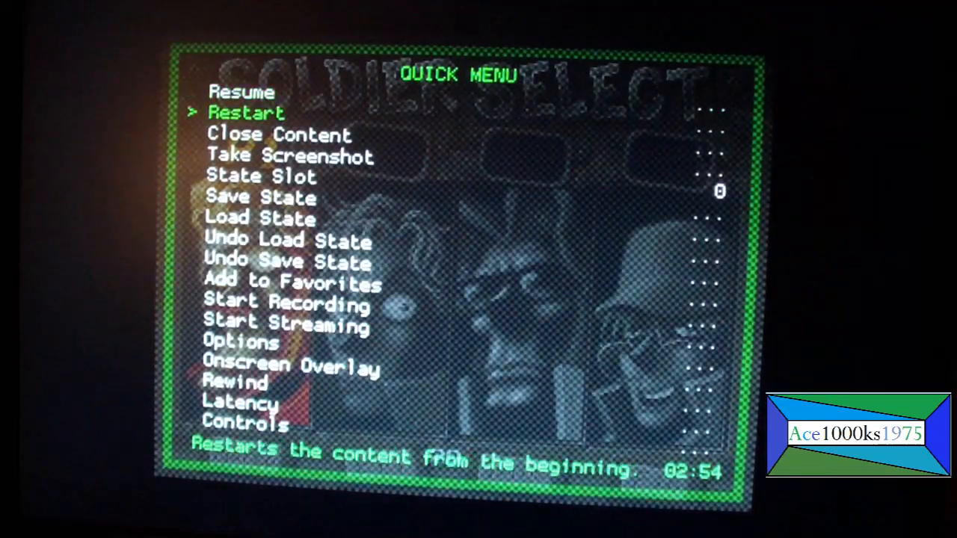
Check the User 1 bindings under Quick Menu > Controls, then resume at Soldier Select
scroll("down", 3)
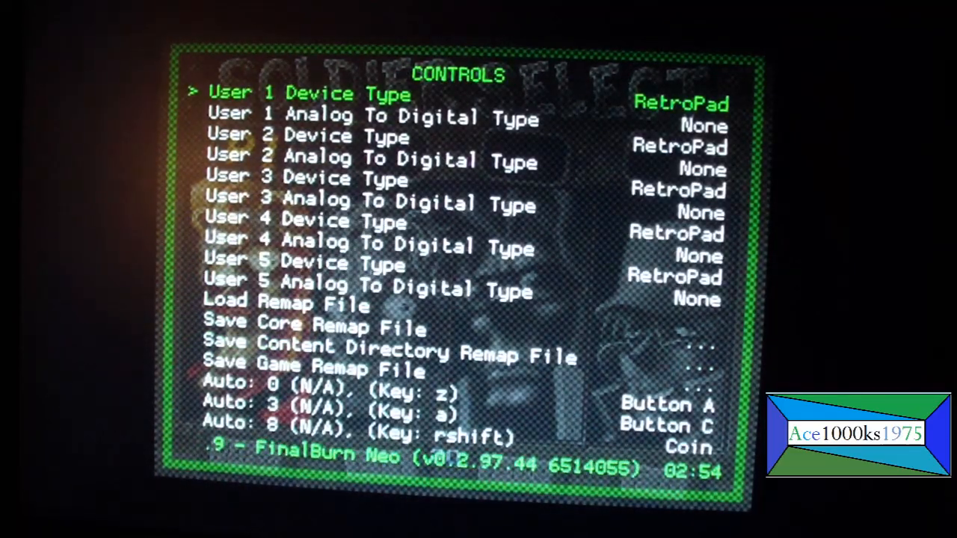
key("right")
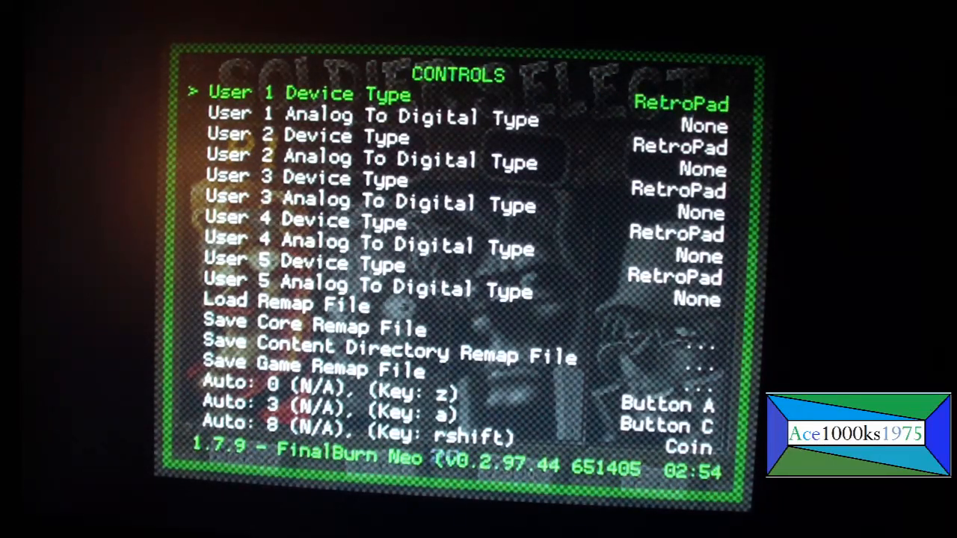
key("Down")
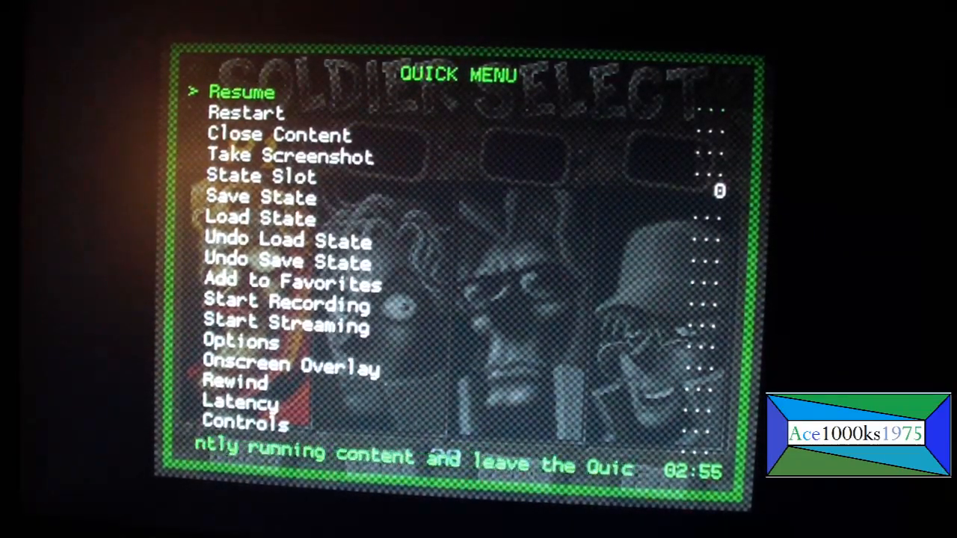
left_click(241, 91)
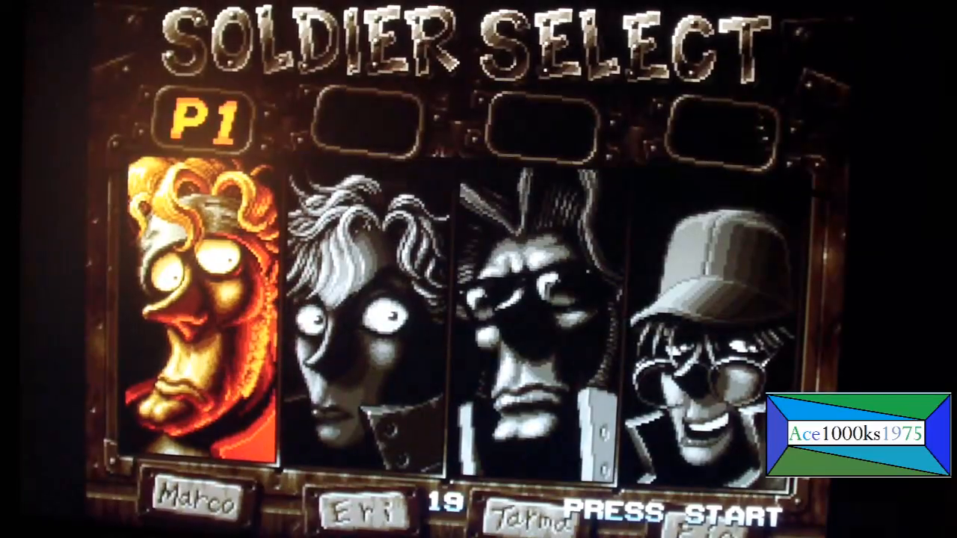
Enter the first stage and bring up RetroArch's Settings menu
key("Return")
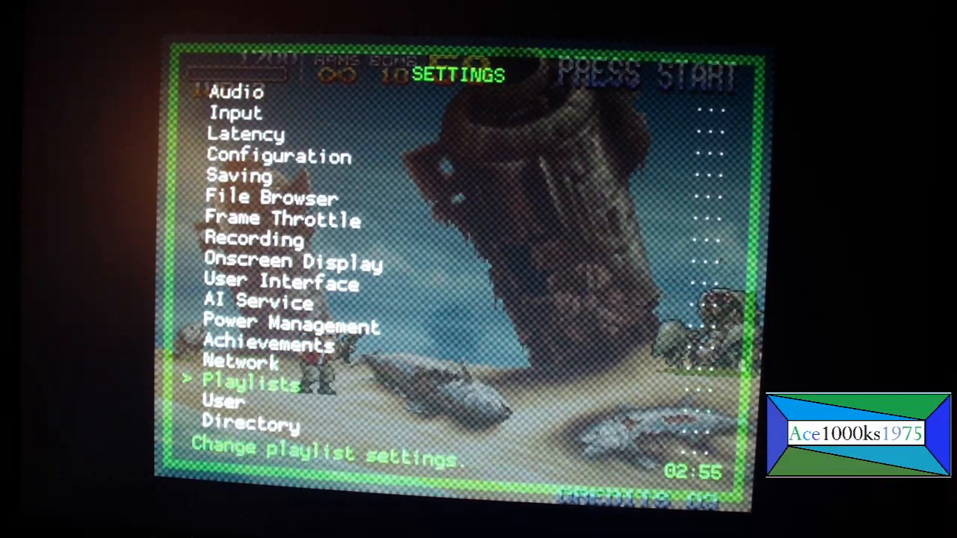
Turn on Display Framerate in Onscreen Notifications and return to the Main Menu
key("Up")
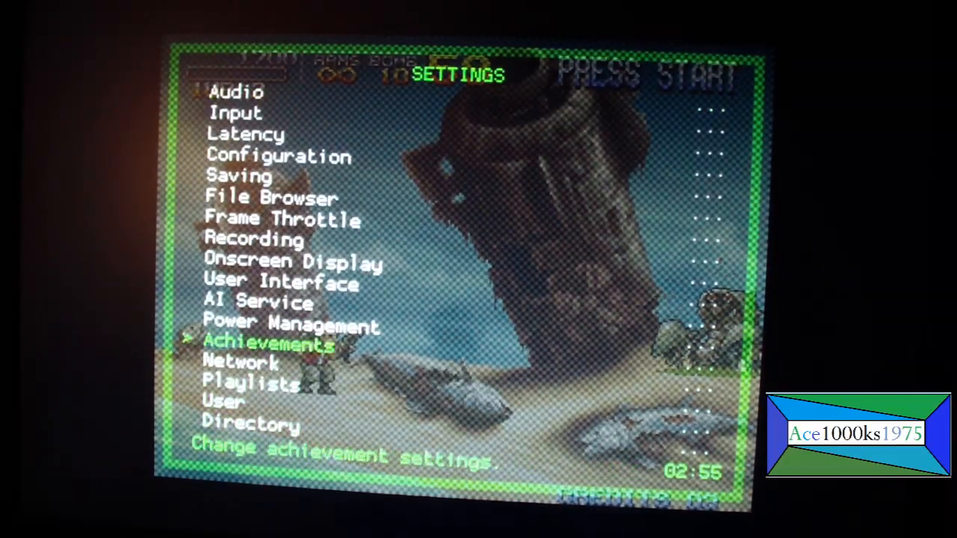
key("Up")
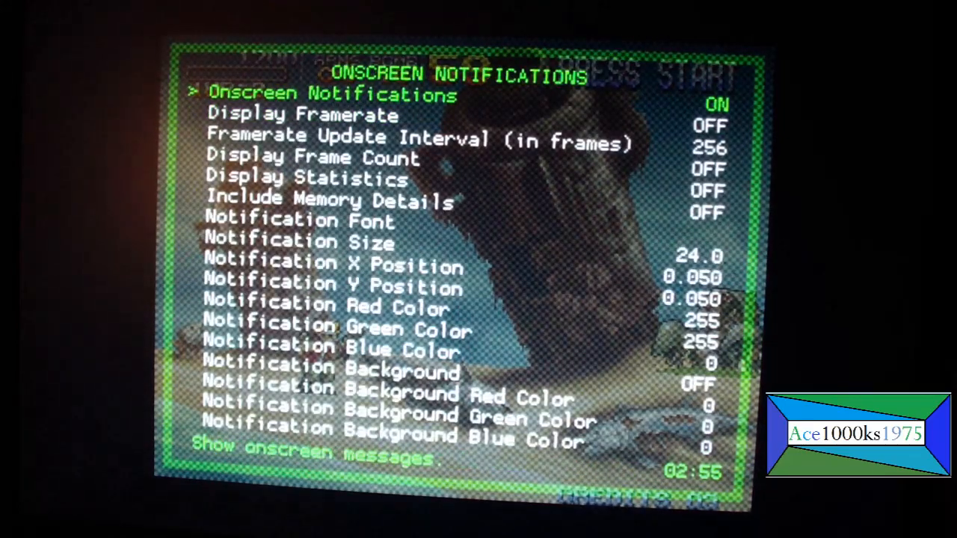
key("down")
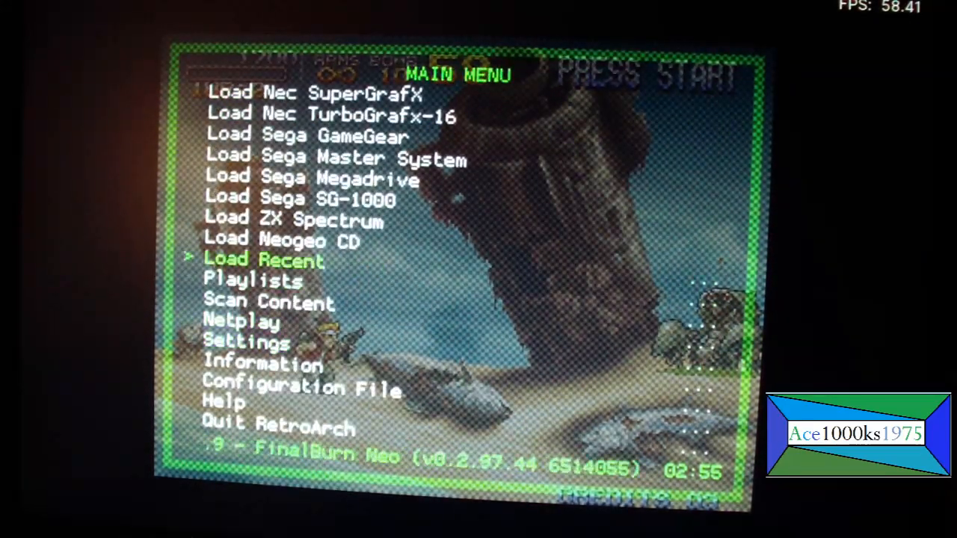
scroll("up", 3)
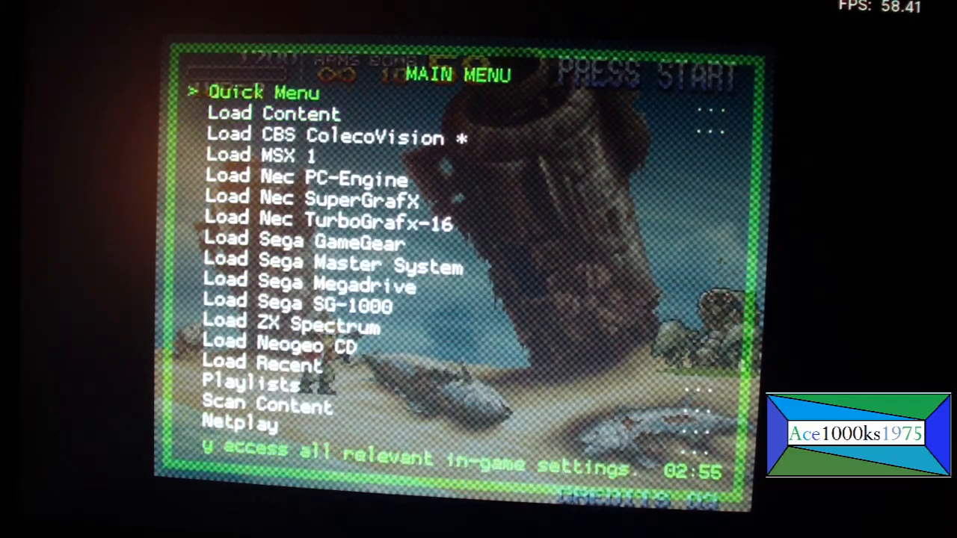